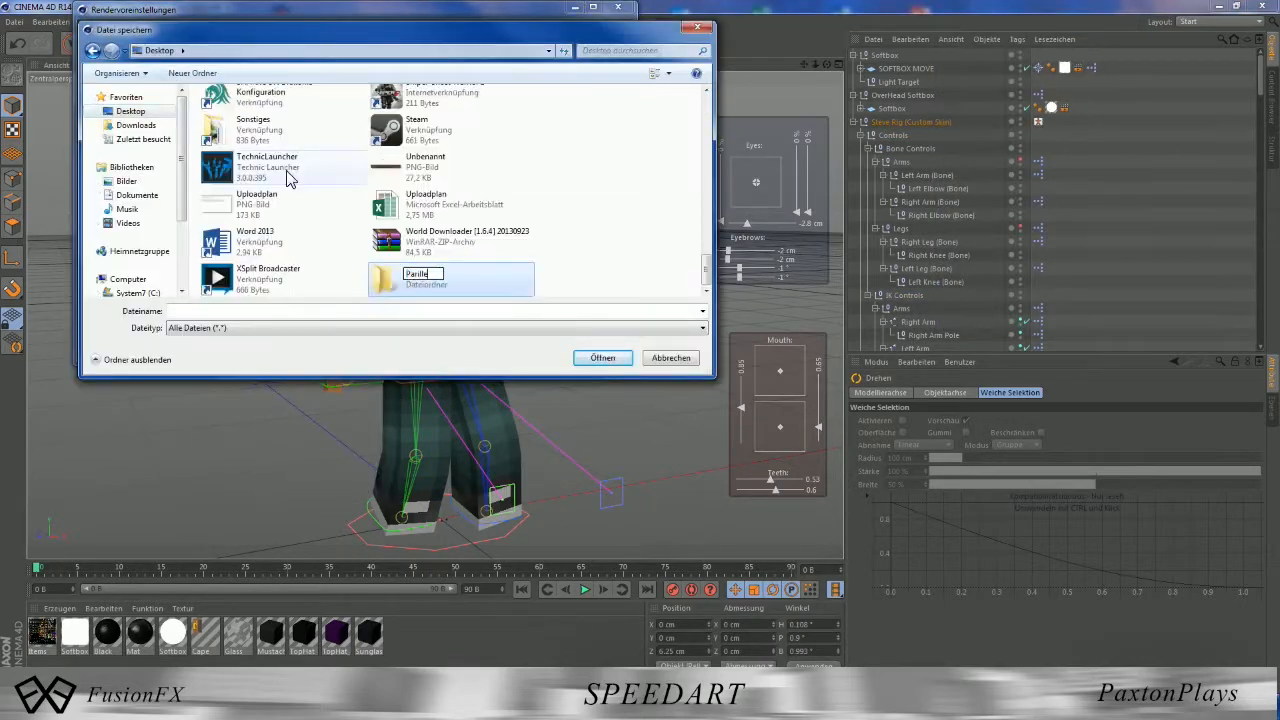
- Save the Cinema 4D render as PNG to a new Desktop folder and reach Irradiance Cache settings
{"action": "left_click", "coordinate": [670, 357]}
{"action": "type", "text": "C:\\Users\\Tobias Eiser\\Desktop\\Parilerl P\\Skin Parilerl P Bogen"}
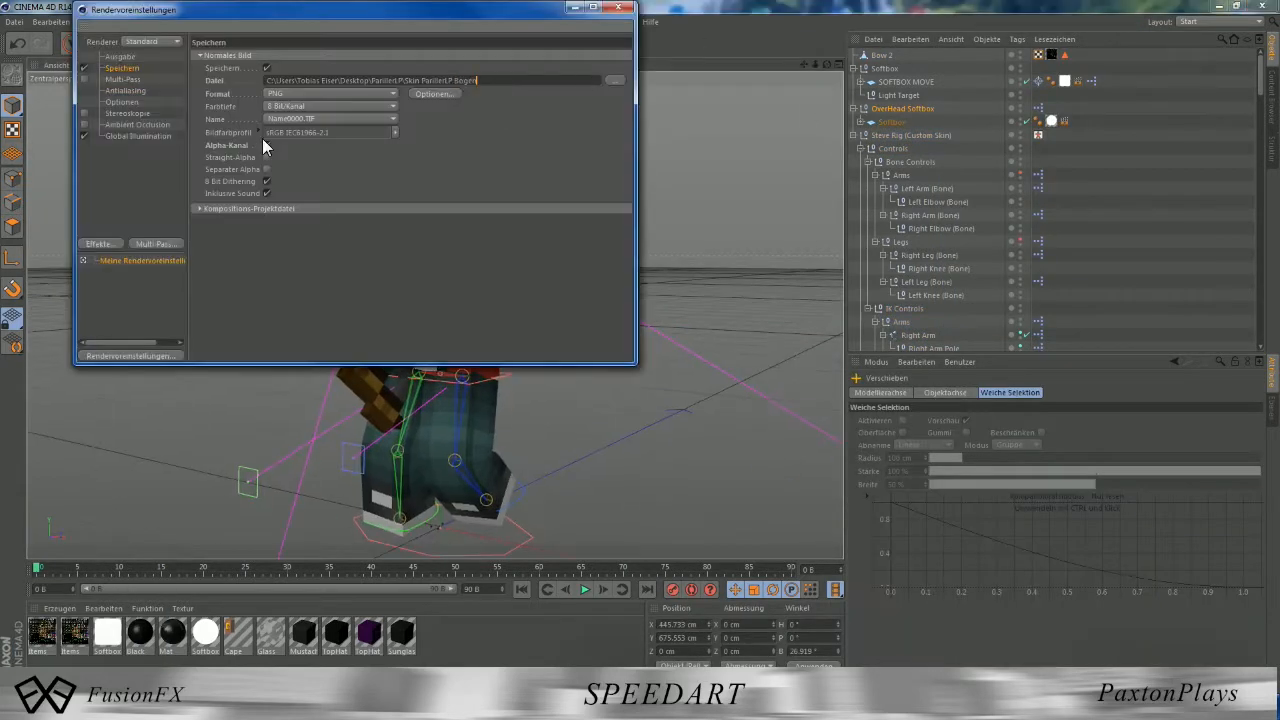
{"action": "left_click", "coordinate": [137, 135]}
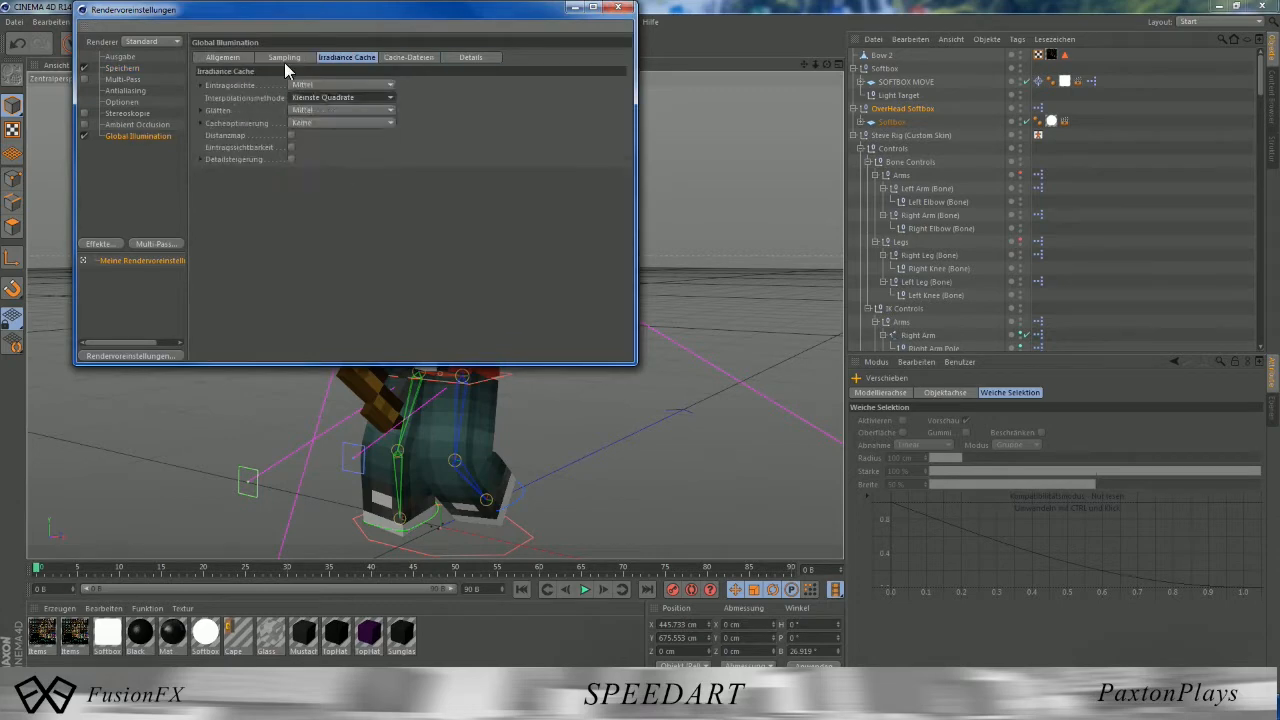
{"action": "left_click", "coordinate": [625, 9]}
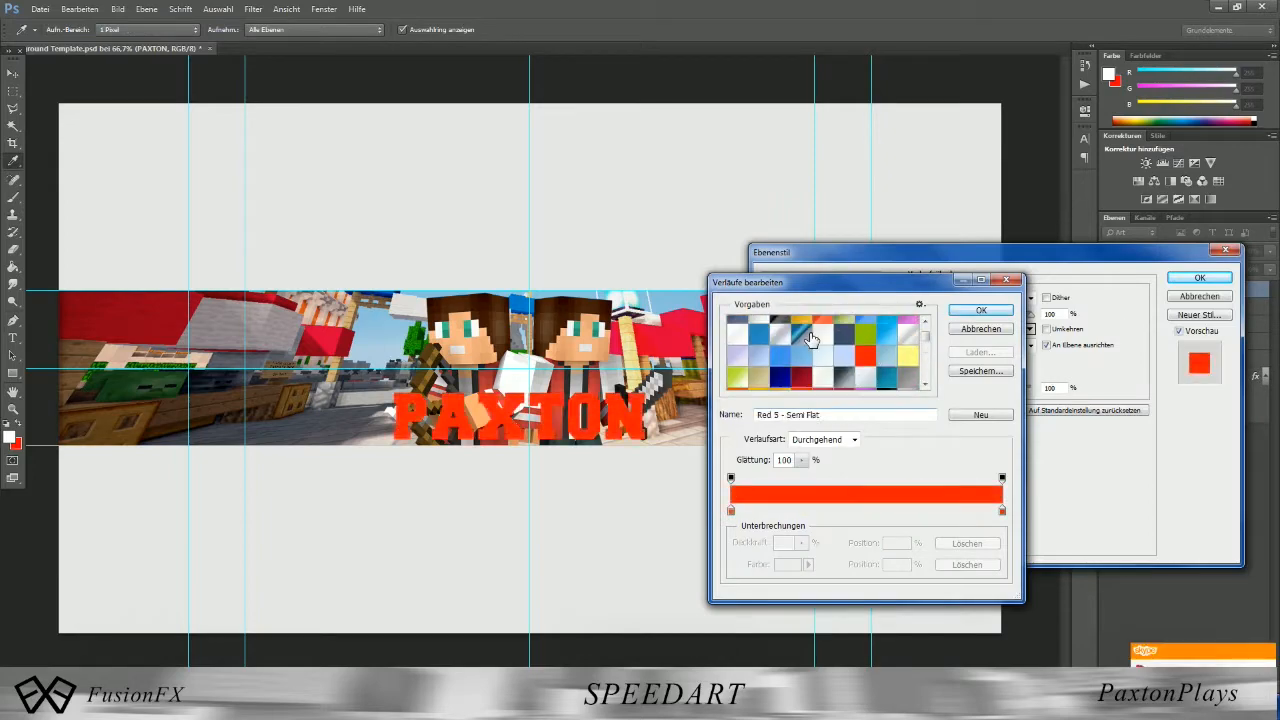
- Apply a blue gradient preset with stroke and outer glow to the PAXTON text
{"action": "left_click", "coordinate": [980, 310]}
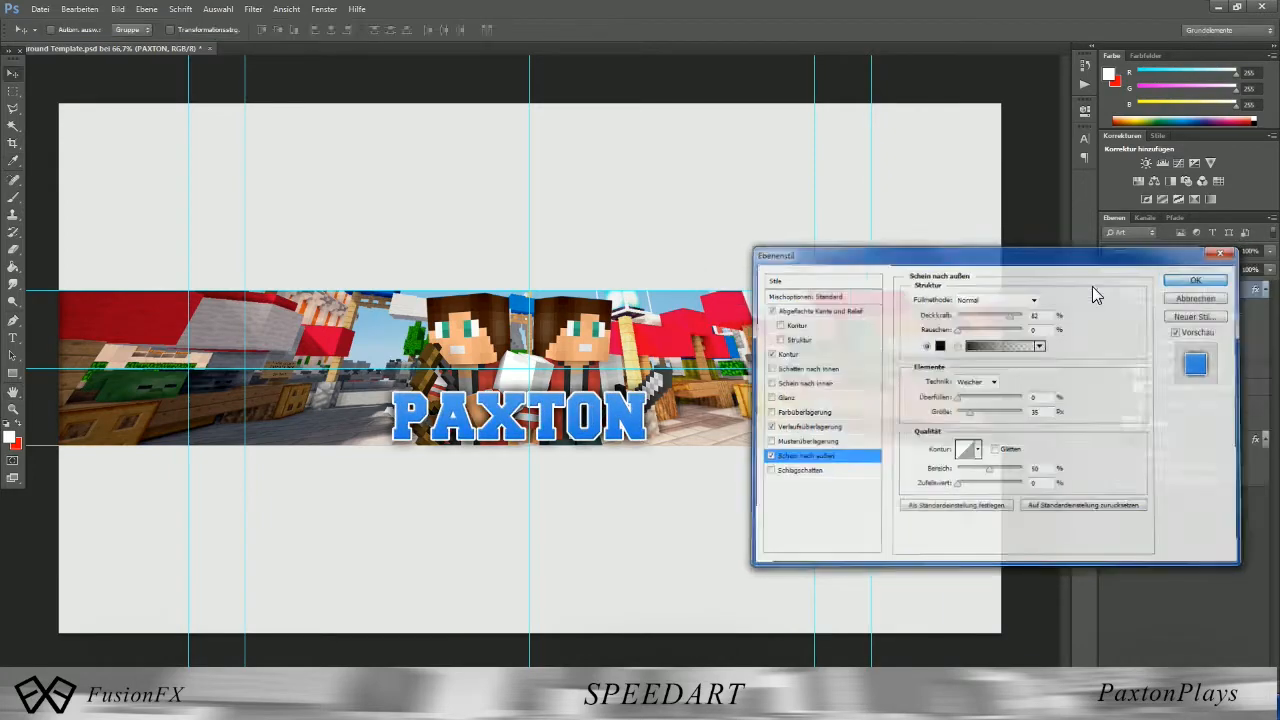
{"action": "left_click", "coordinate": [1195, 280]}
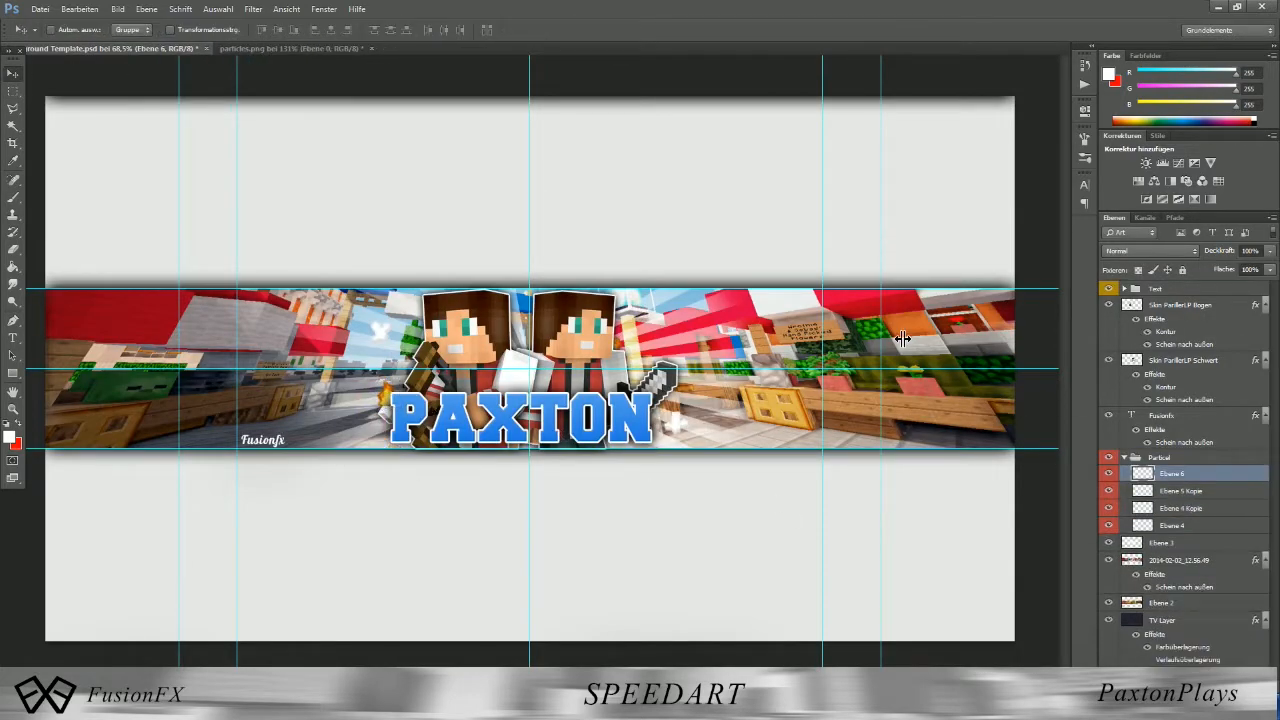
- Add three more white sparkle particle copies around the characters and title
{"action": "left_click", "coordinate": [1180, 542]}
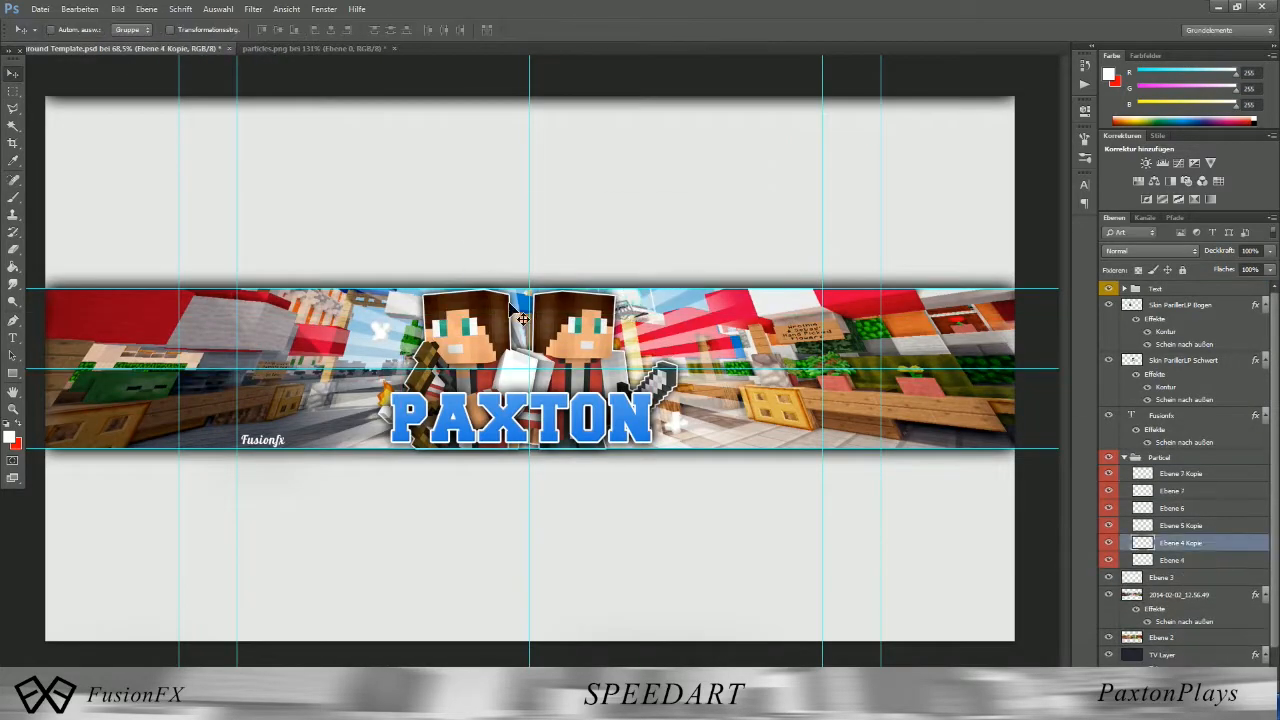
{"action": "left_click", "coordinate": [1180, 560]}
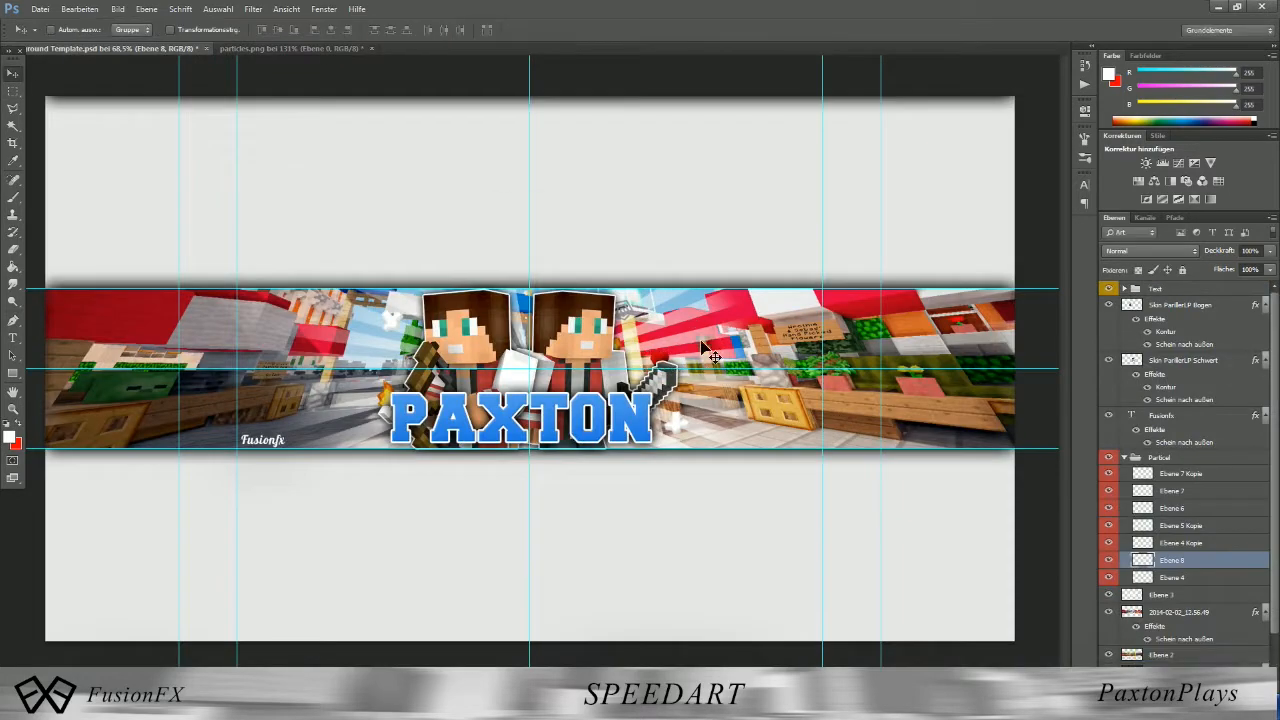
{"action": "left_click", "coordinate": [1160, 288]}
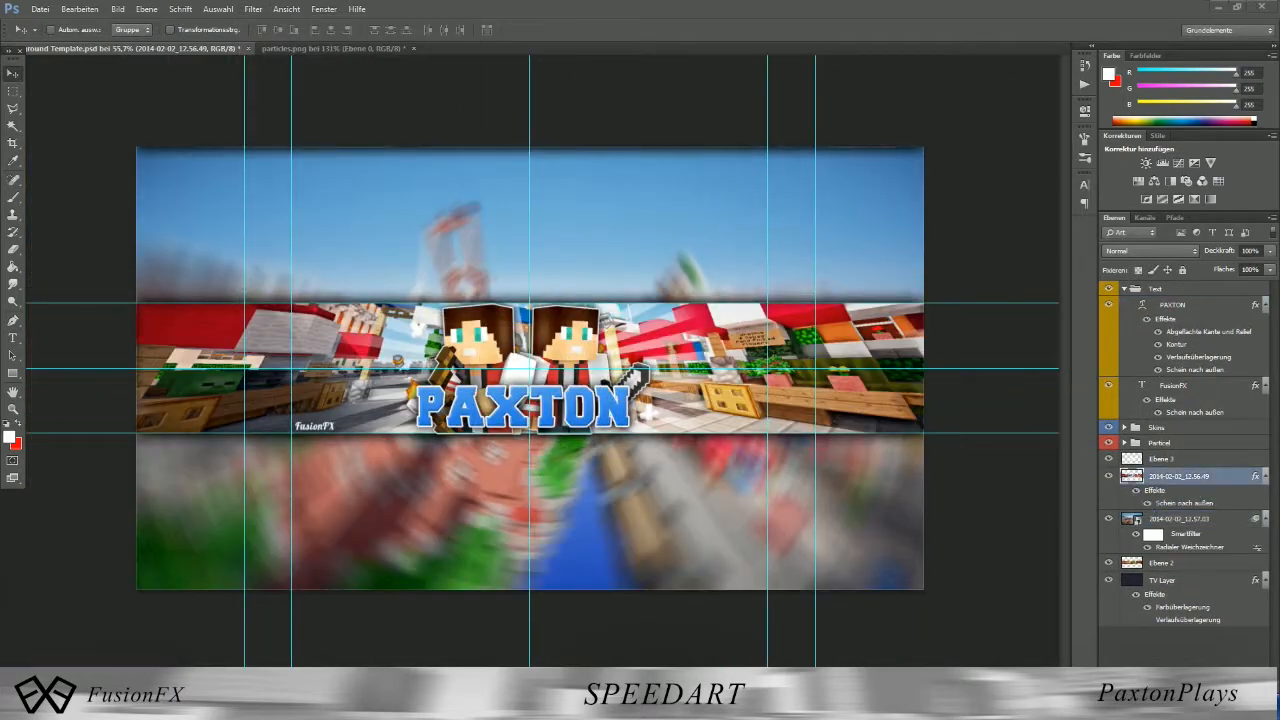
- Fill the canvas behind the banner with a radially blurred copy of the Minecraft screenshot
{"action": "left_click", "coordinate": [40, 9]}
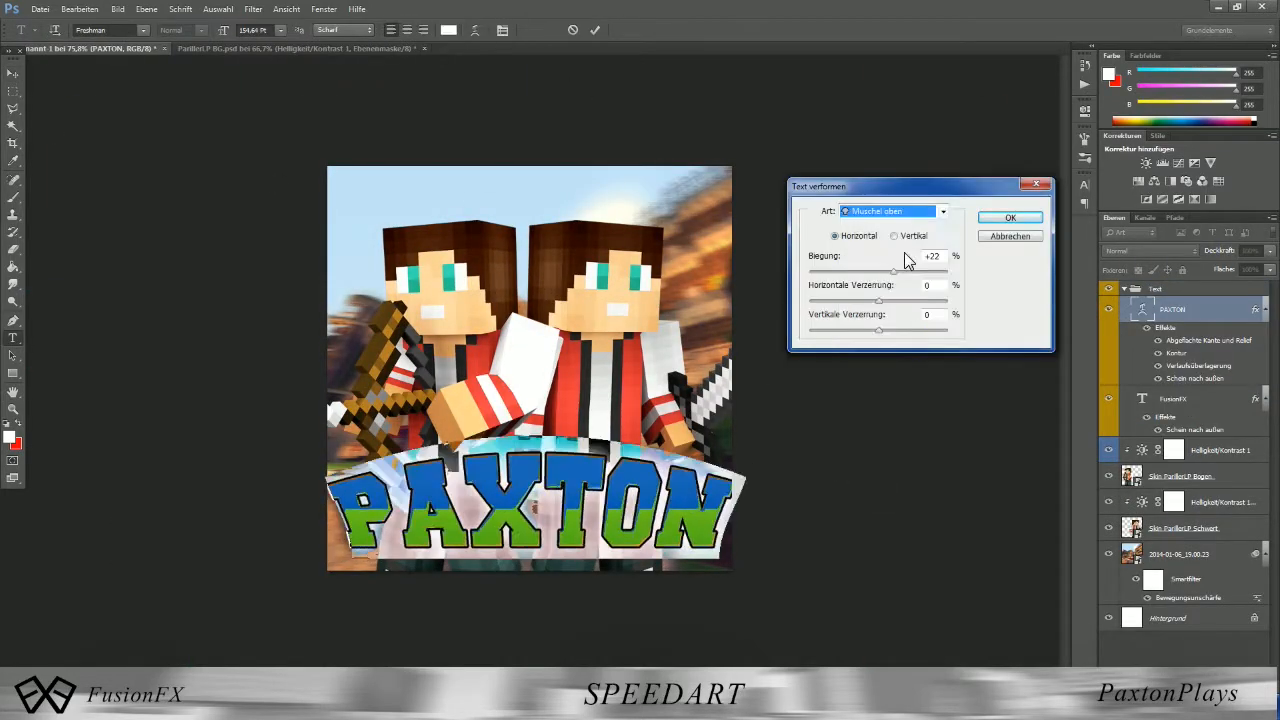
- Outline the skins in white, add a new layer, and save the profile picture on close
{"action": "left_click", "coordinate": [1009, 217]}
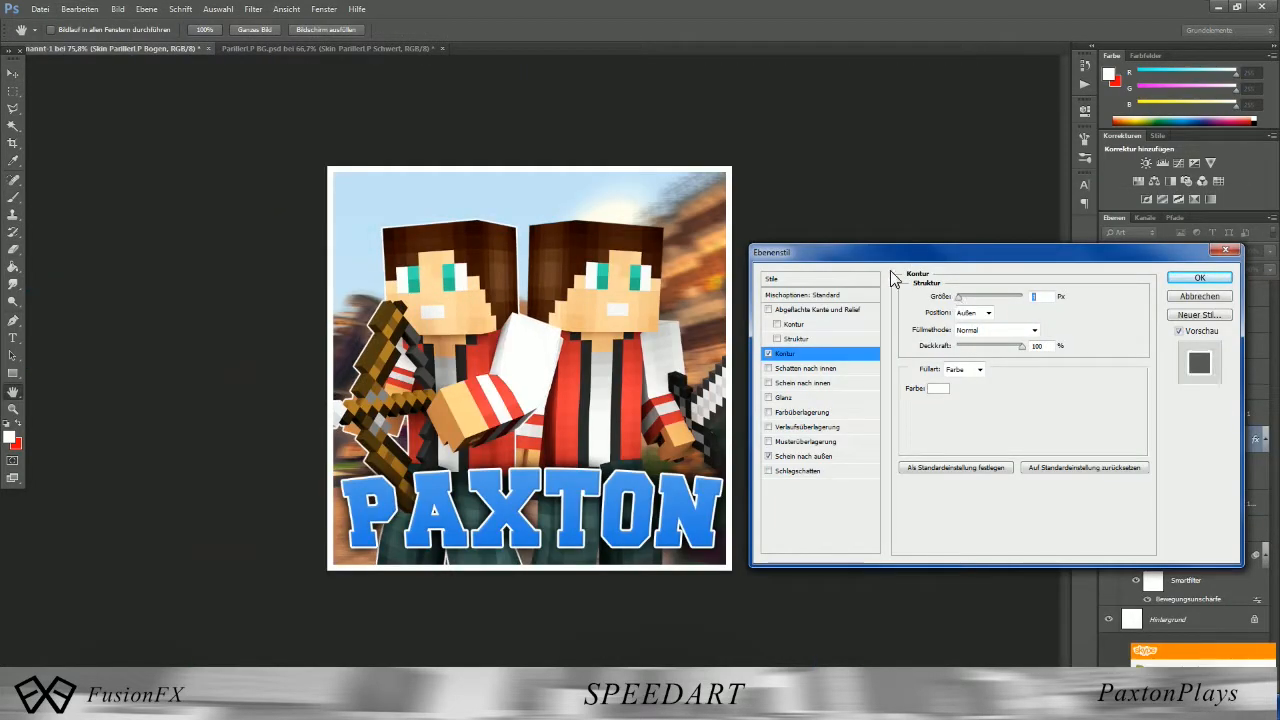
{"action": "left_click", "coordinate": [1199, 277]}
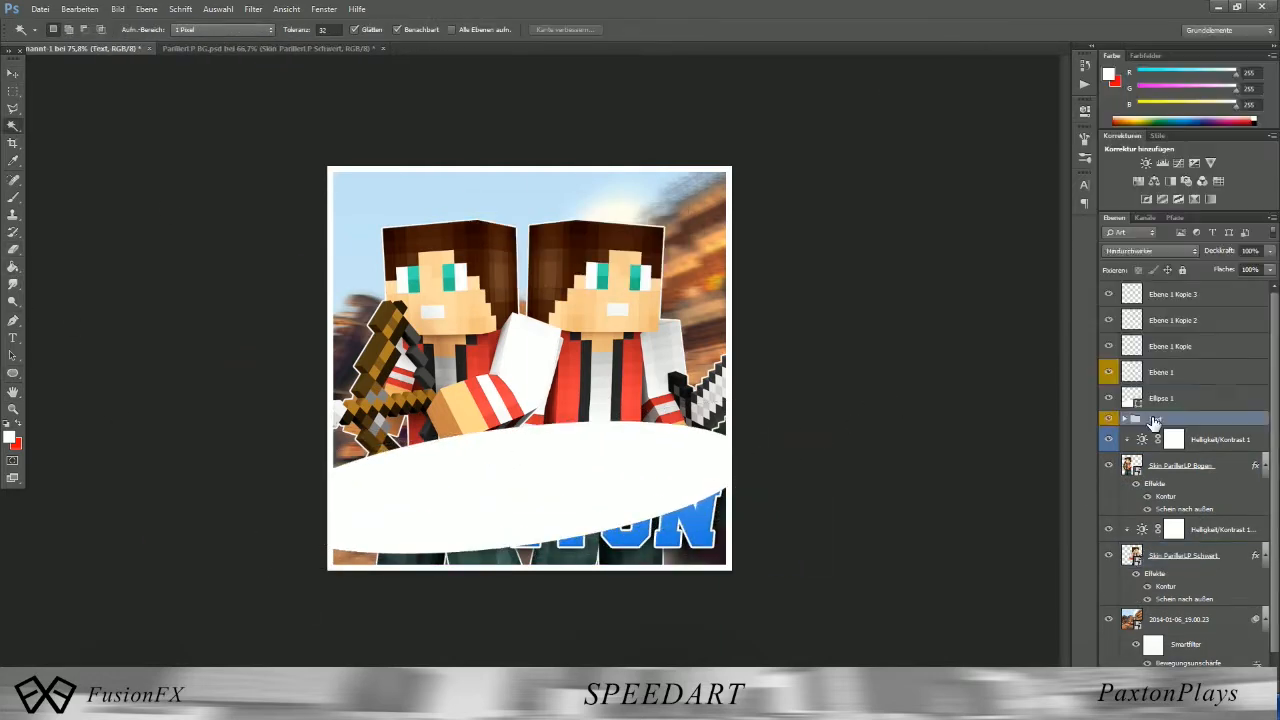
{"action": "left_click", "coordinate": [1170, 439]}
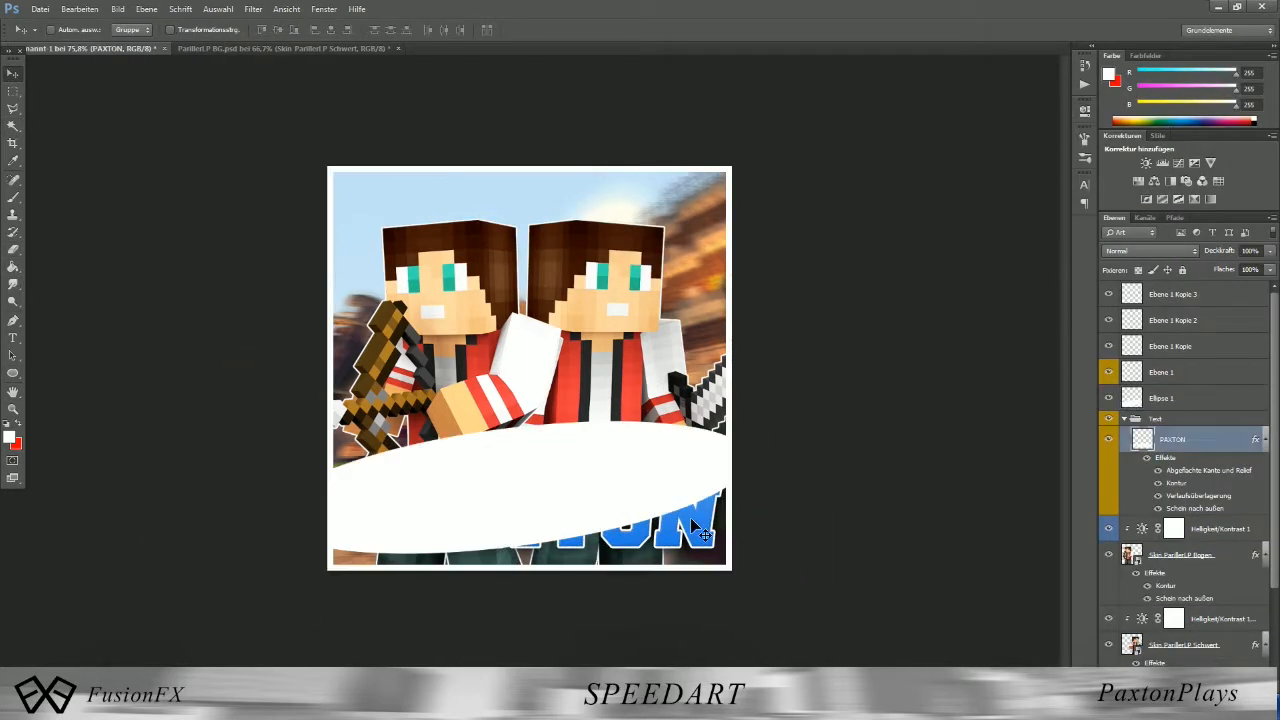
{"action": "left_click", "coordinate": [1161, 398]}
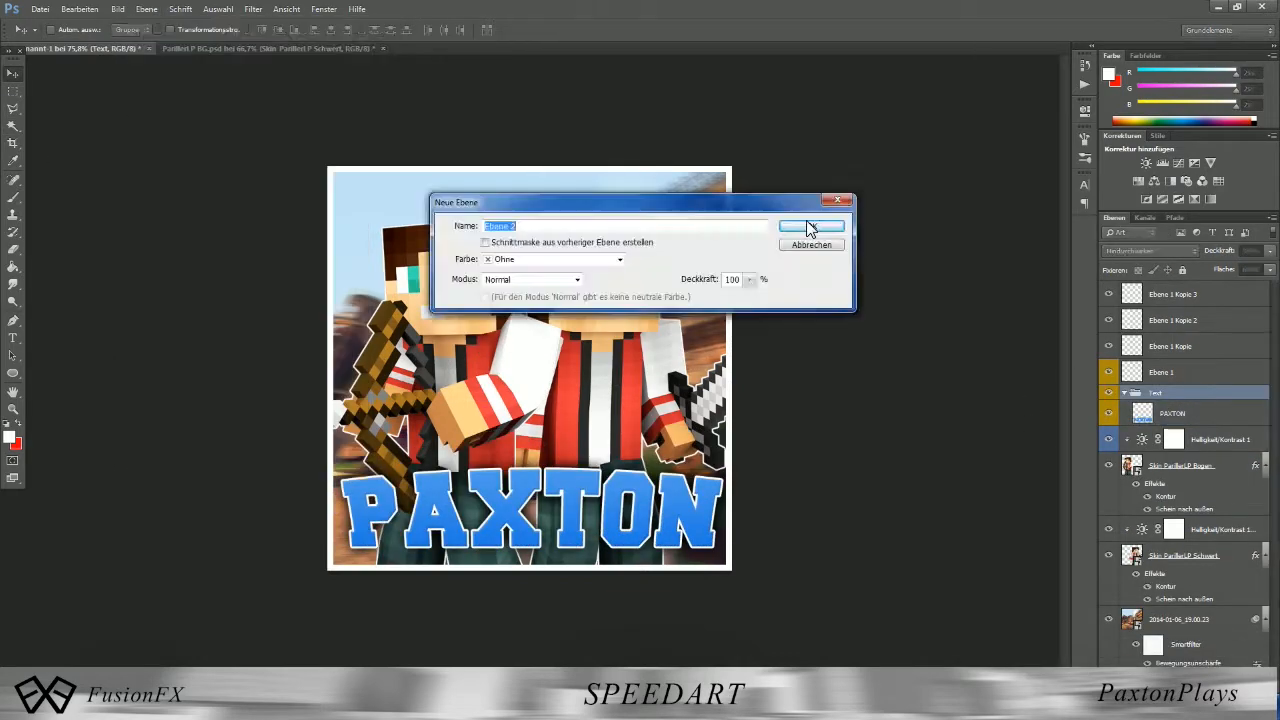
{"action": "left_click", "coordinate": [811, 226]}
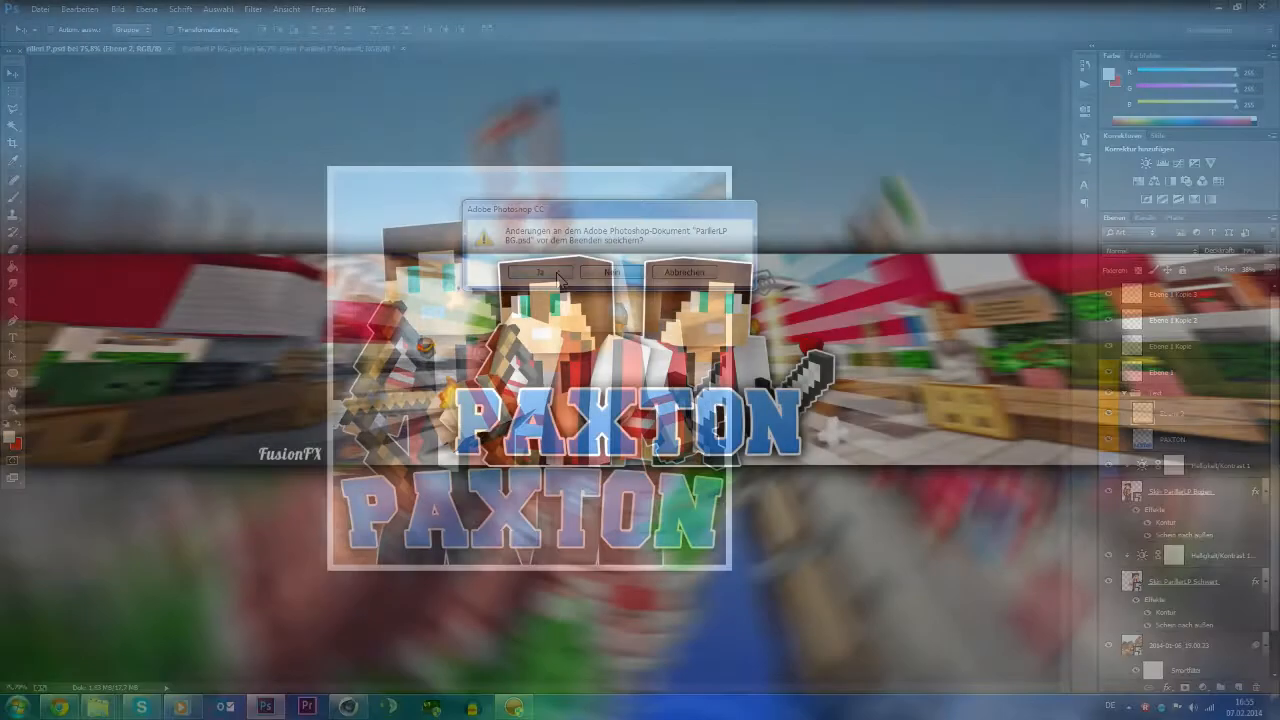
{"action": "left_click", "coordinate": [538, 272]}
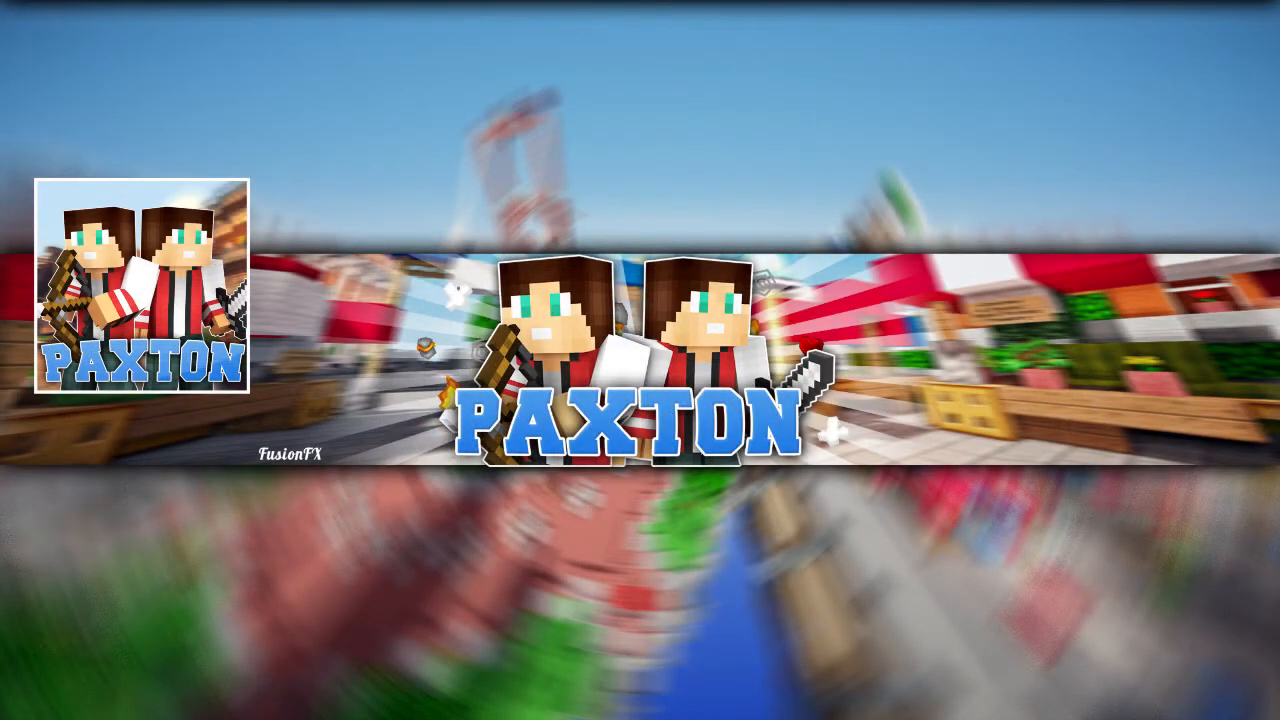